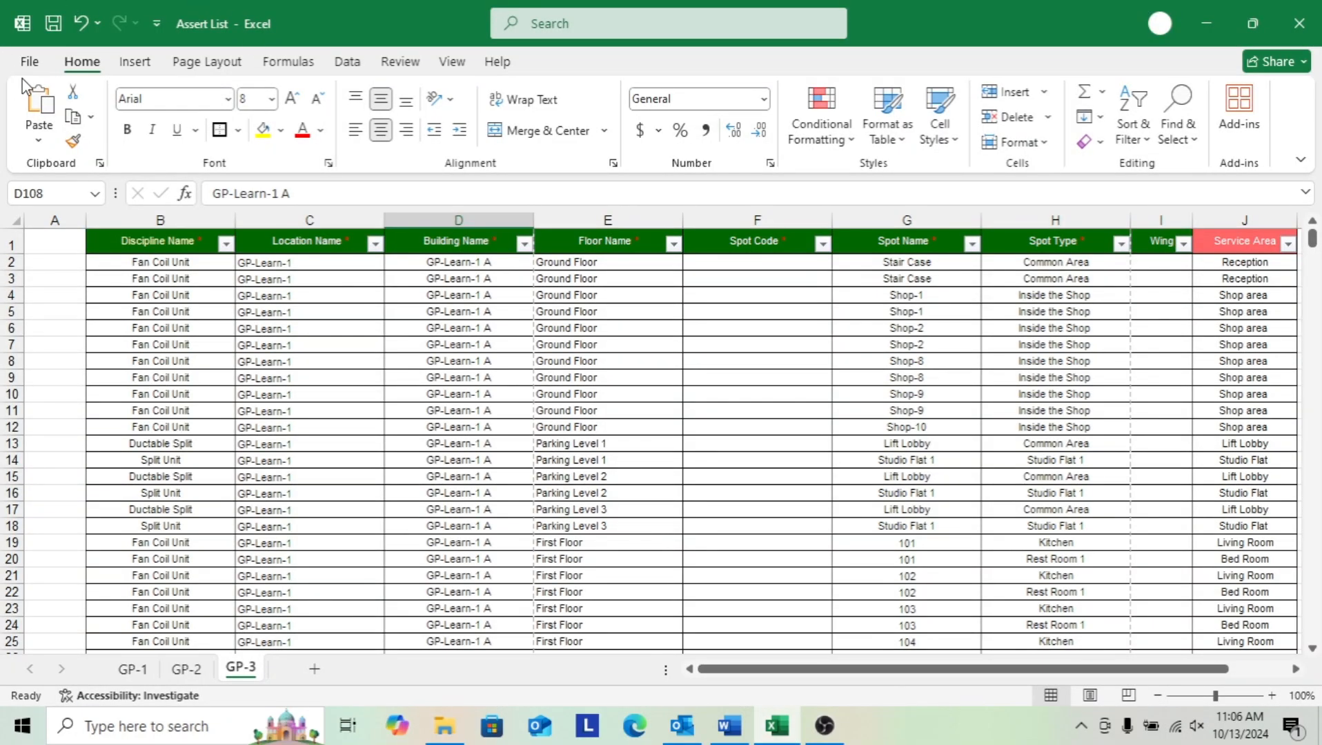
Check the GP-3 sheet's print preview from the File menu, then return to the sheet
{"action": "left_click", "coordinate": [29, 60]}
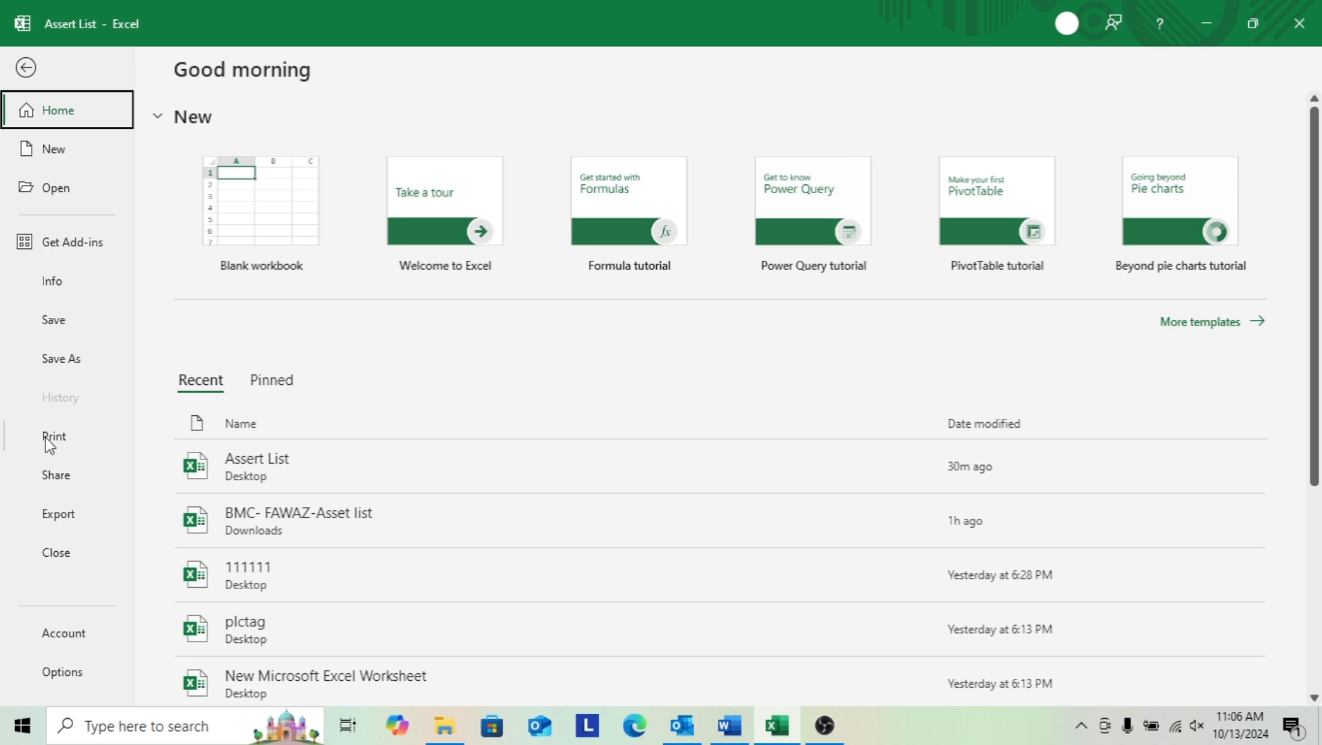
{"action": "left_click", "coordinate": [54, 436]}
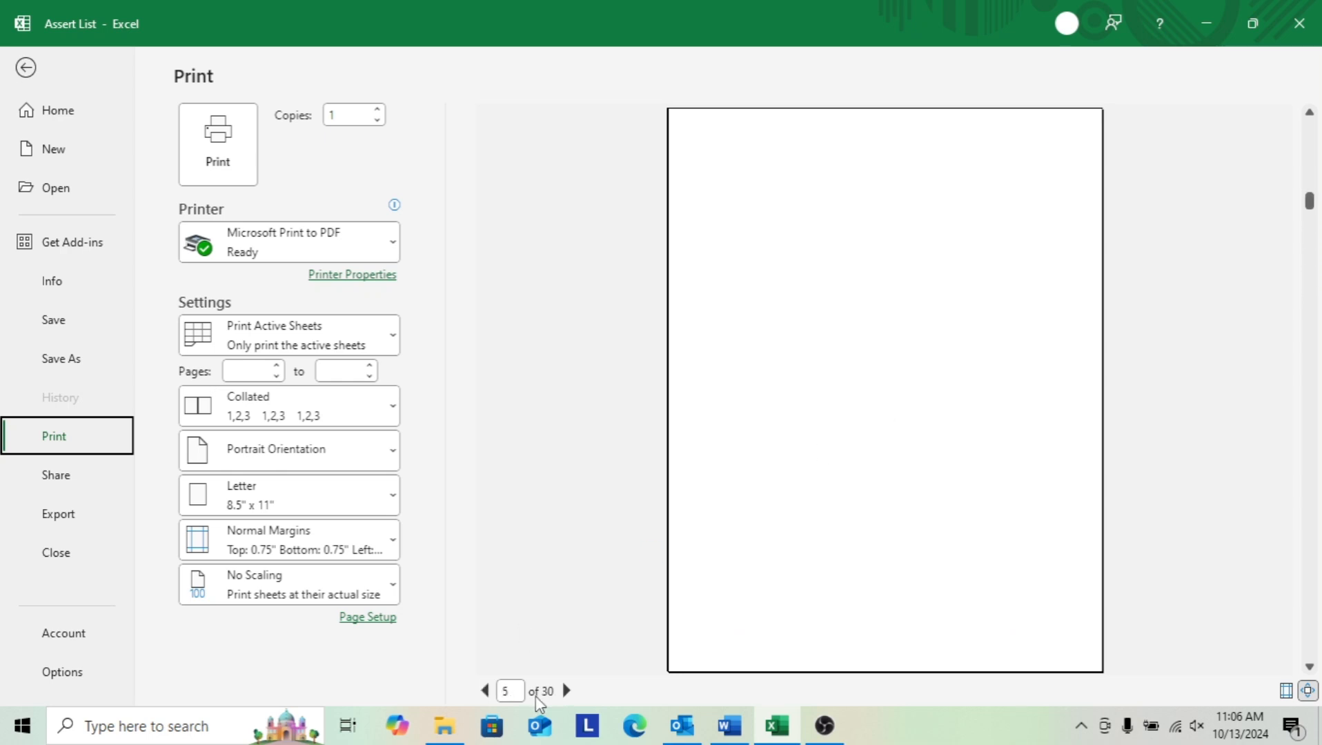
{"action": "left_click", "coordinate": [25, 67]}
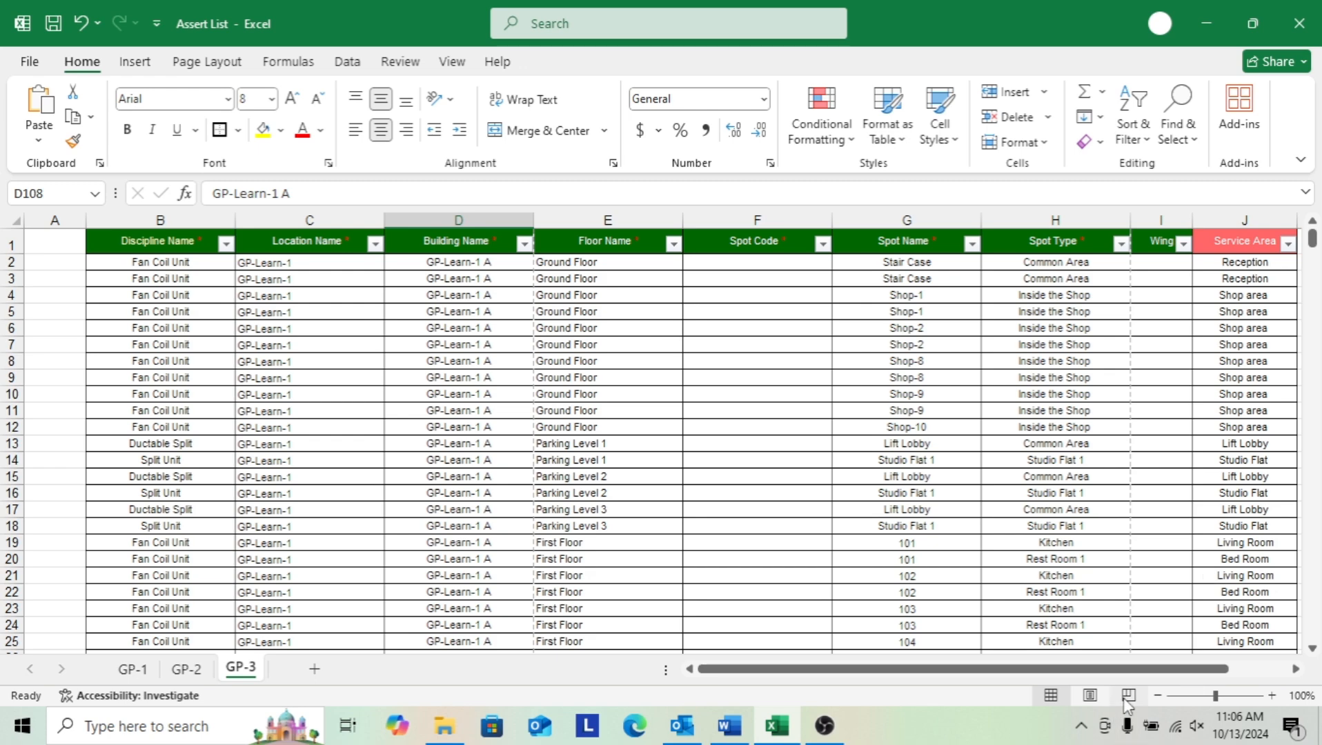
{"action": "mouse_move", "coordinate": [1127, 695]}
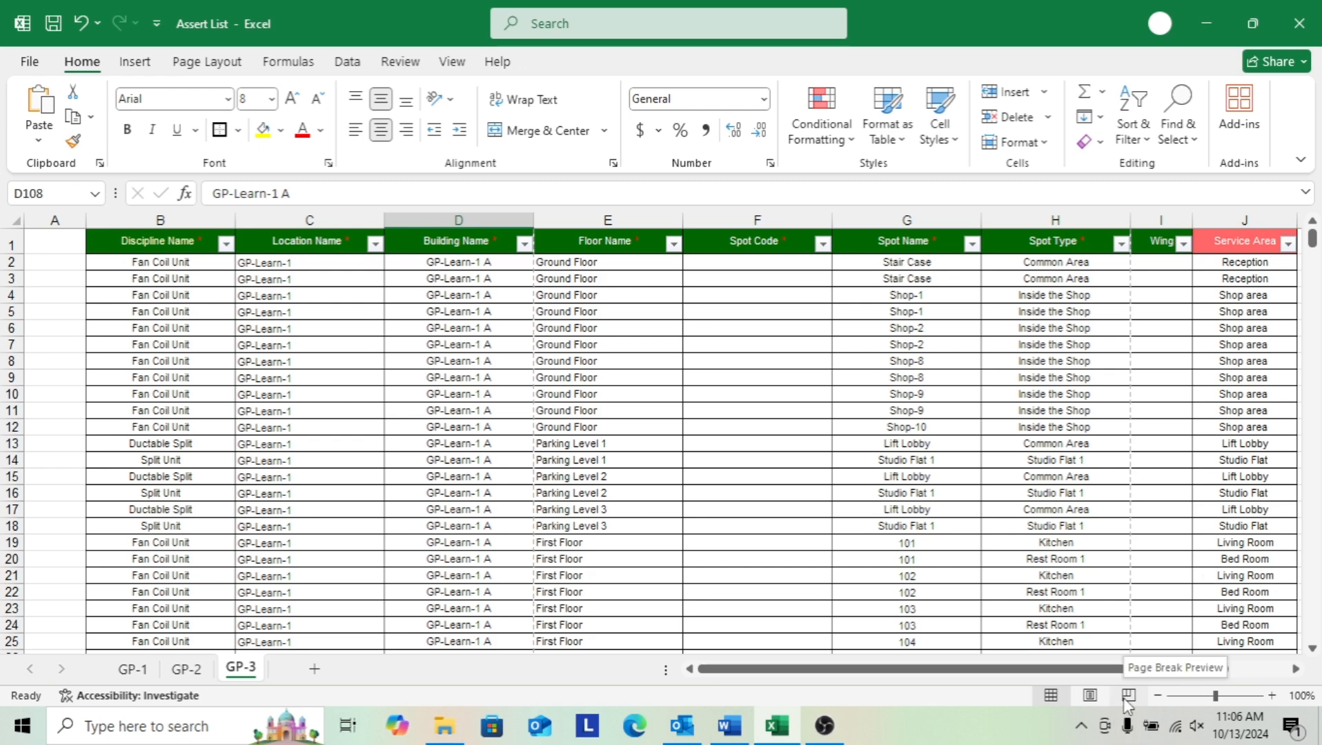
Switch GP-3 to Page Break Preview and scroll through its pages
{"action": "left_click", "coordinate": [1127, 695]}
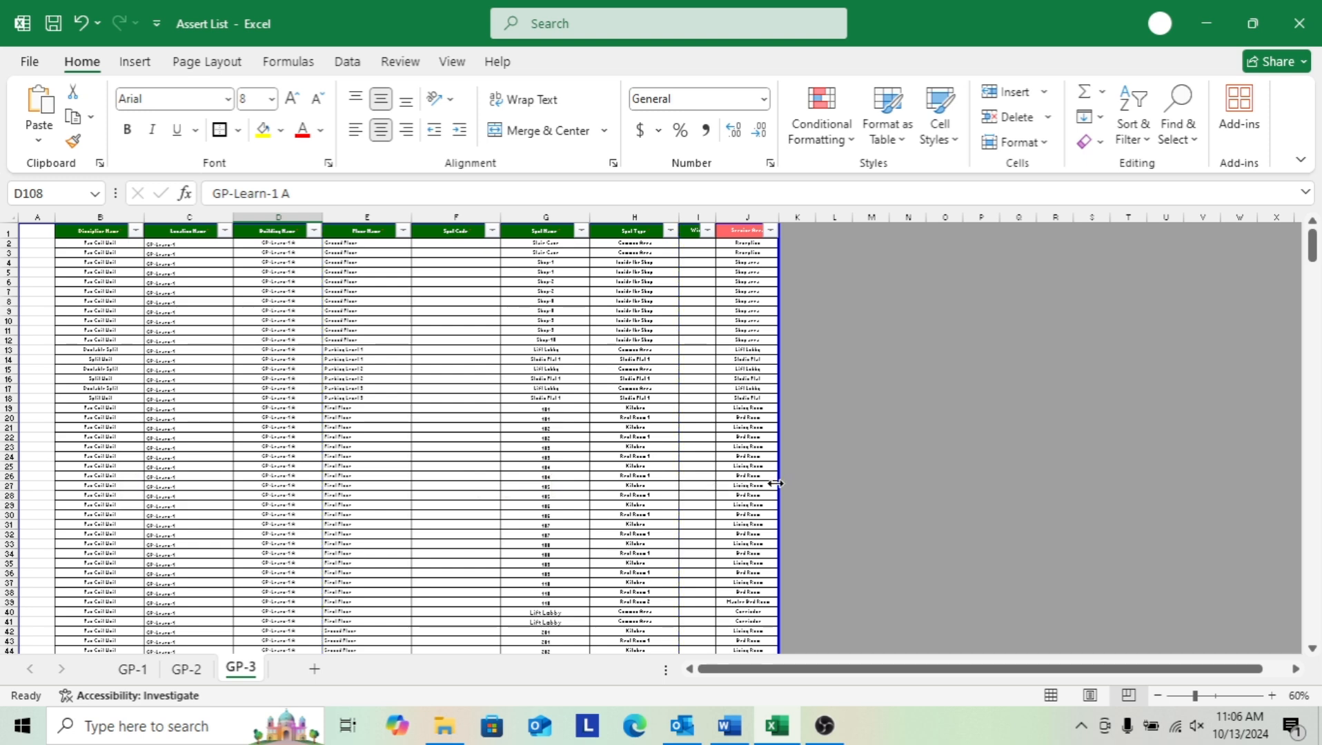
{"action": "scroll", "scroll_direction": "down", "scroll_amount": 3}
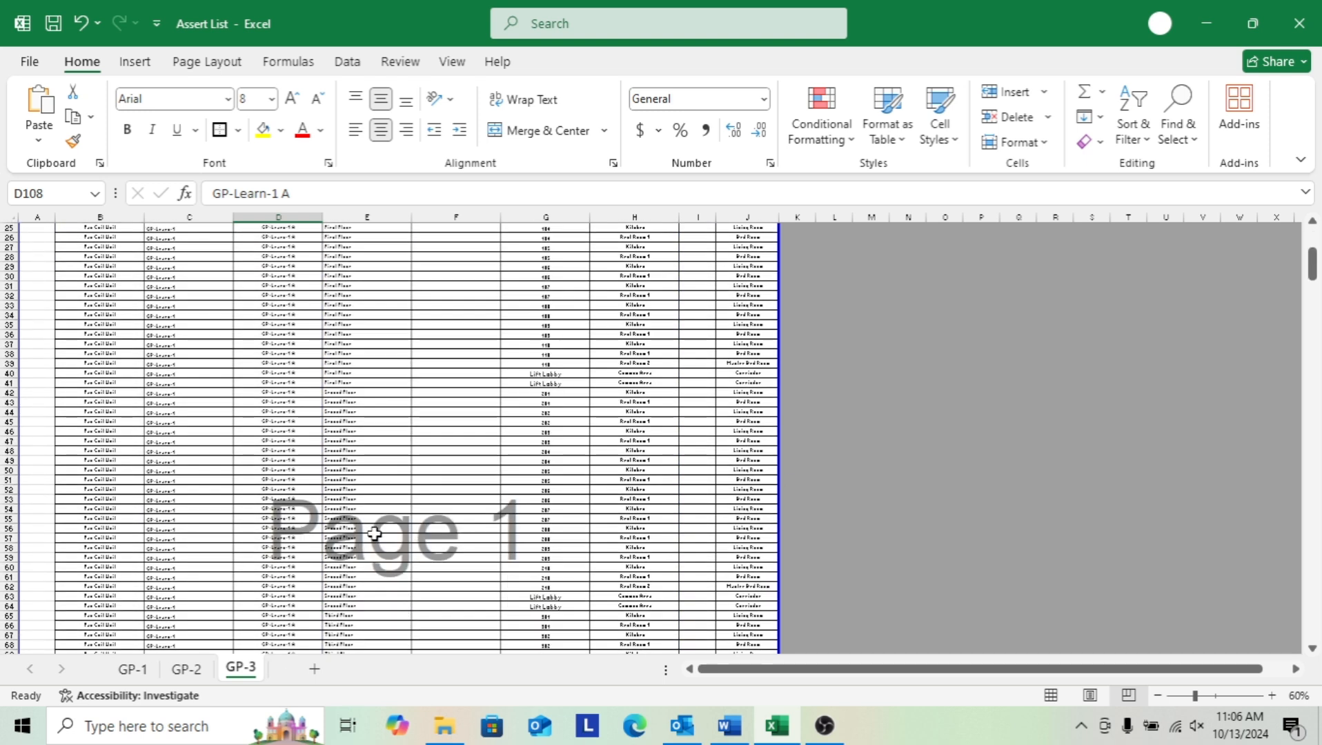
{"action": "scroll", "scroll_direction": "down", "scroll_amount": 3}
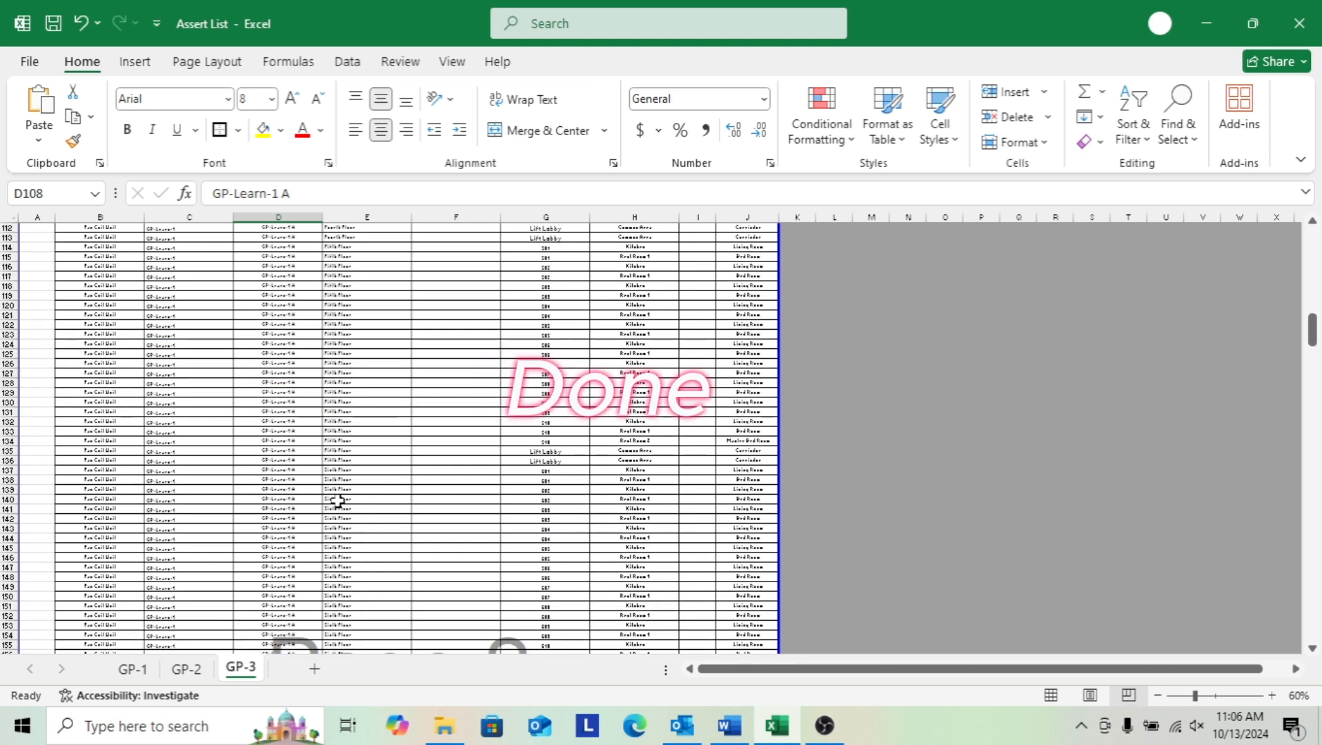
{"action": "scroll", "scroll_direction": "down", "scroll_amount": 3}
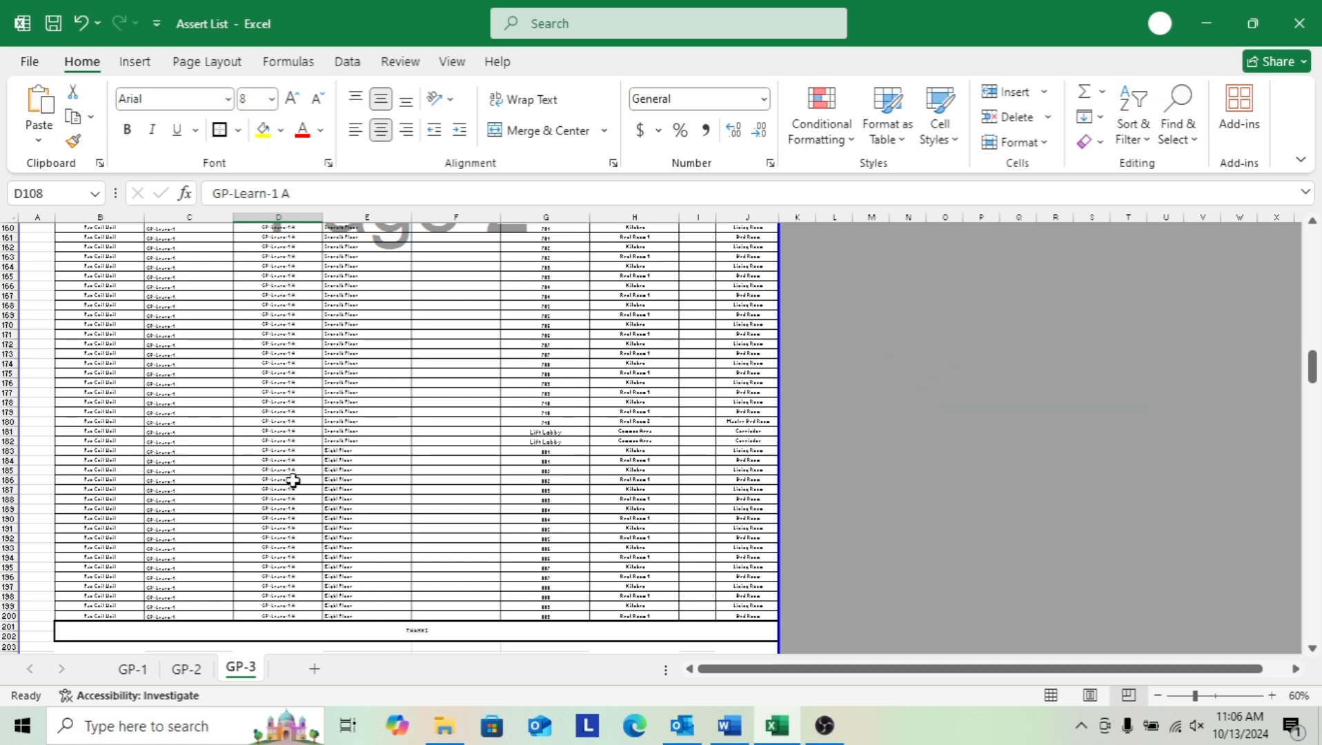
{"action": "left_click", "coordinate": [29, 61]}
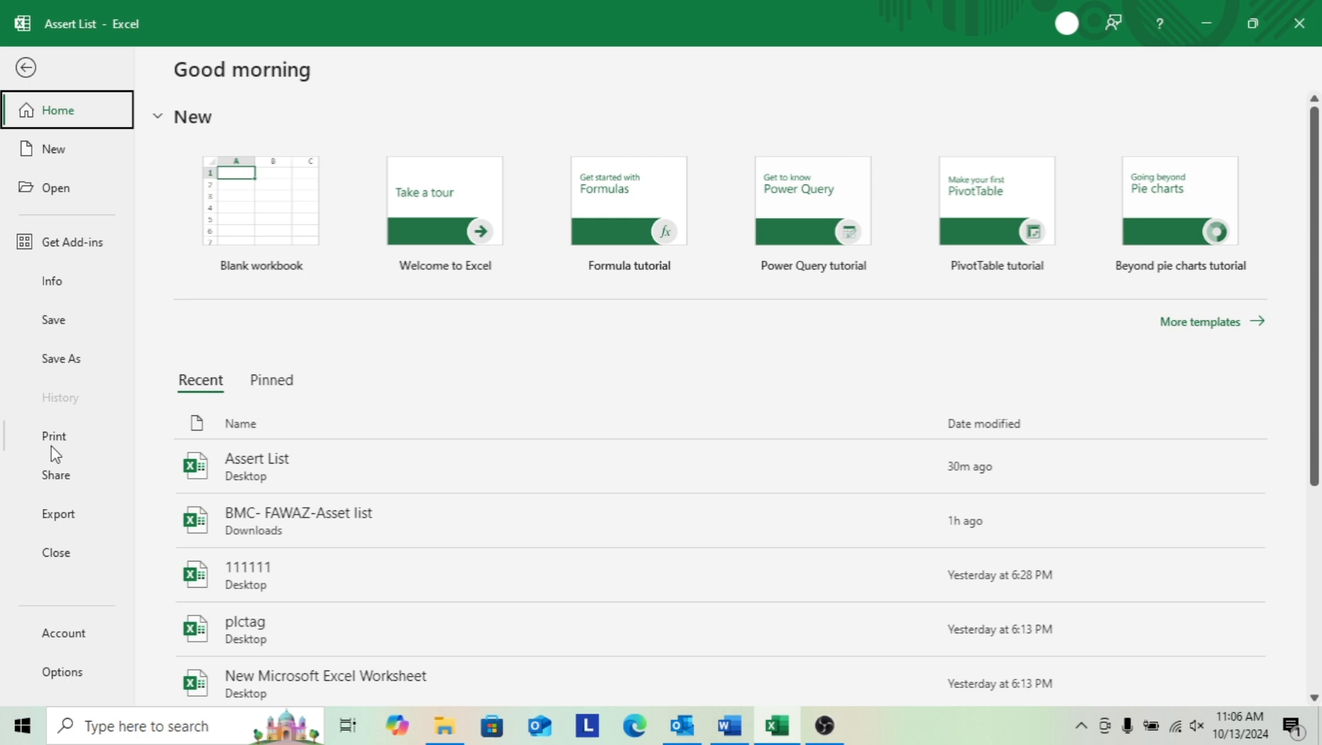
Confirm the five-page print layout and export GP-3 as the PDF 'Assert List' on the Desktop
{"action": "left_click", "coordinate": [54, 437]}
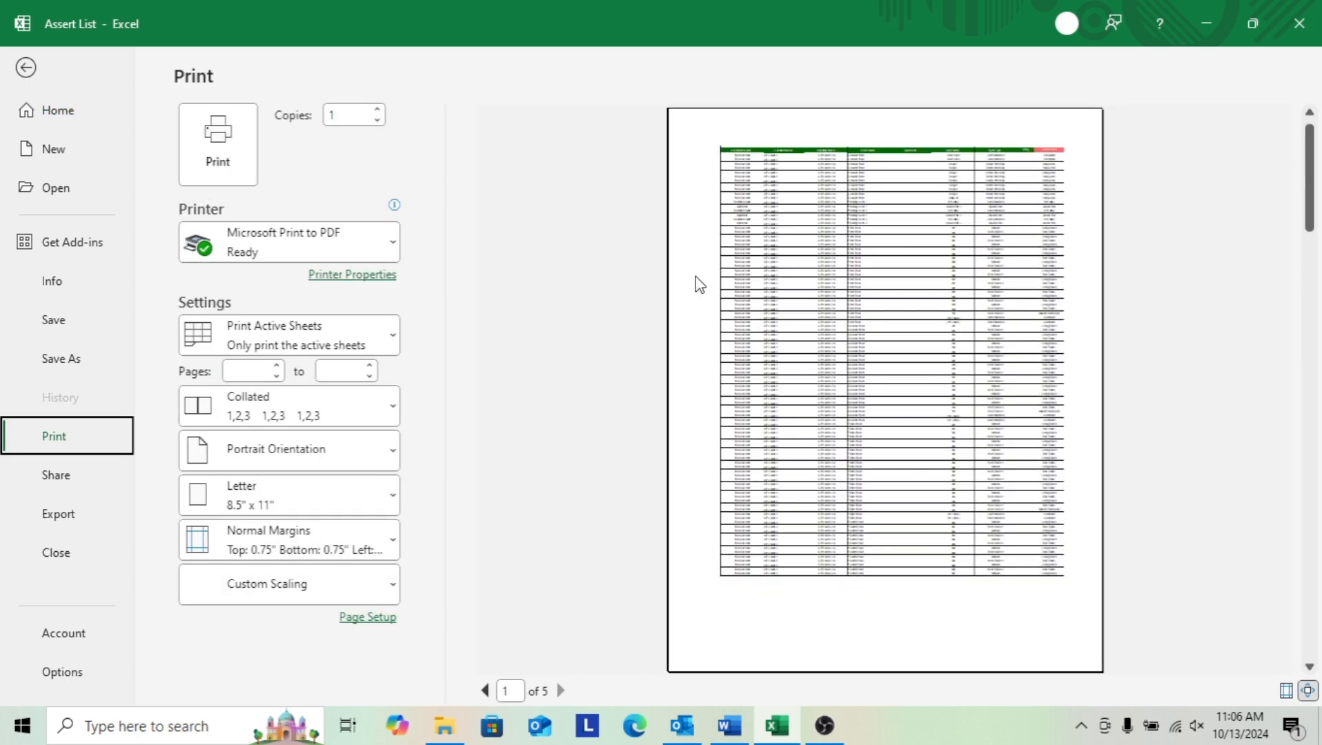
{"action": "left_click", "coordinate": [61, 358]}
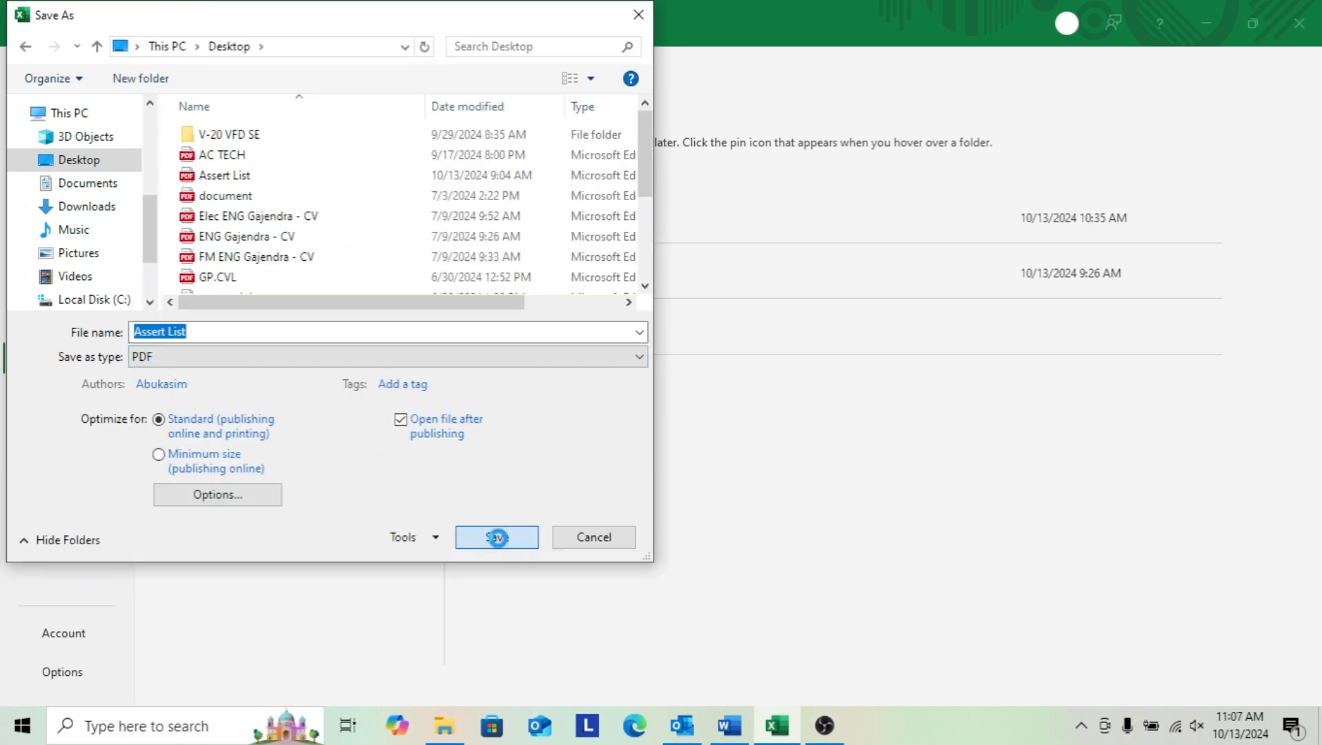
{"action": "left_click", "coordinate": [496, 537]}
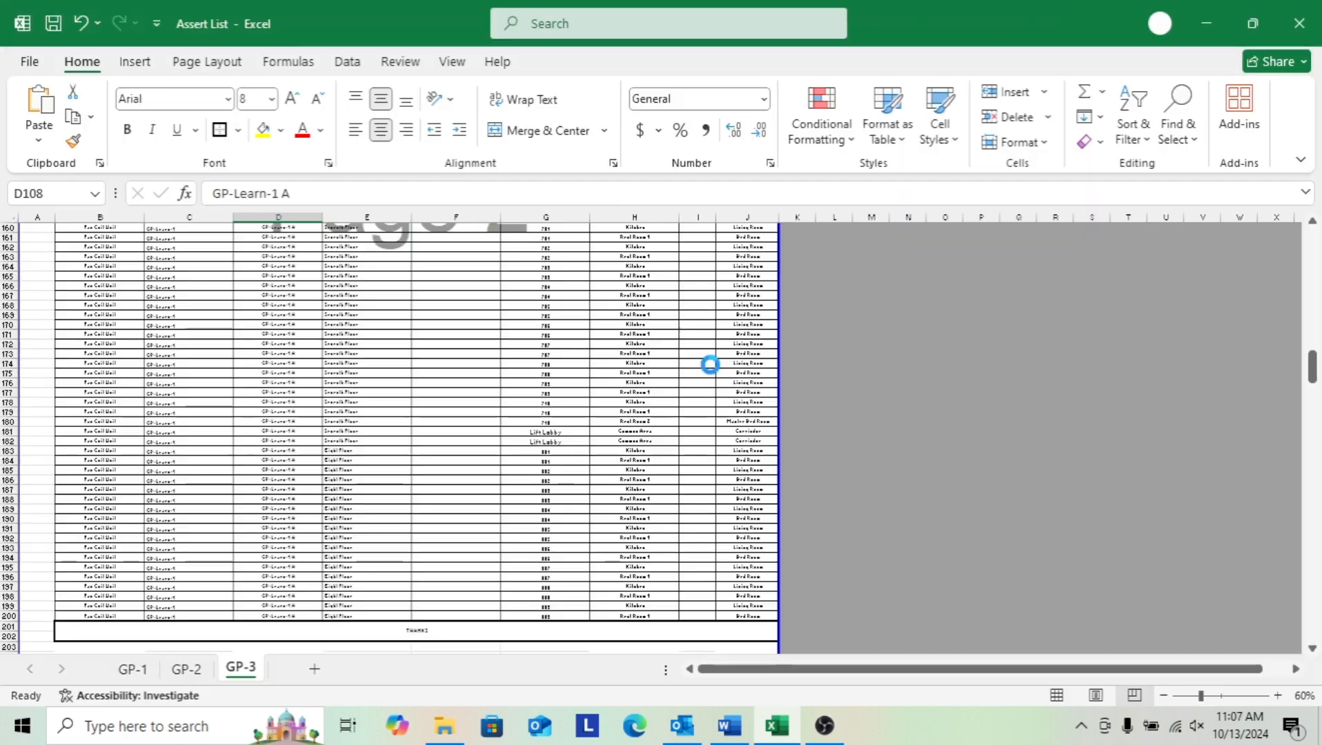
{"action": "left_click", "coordinate": [634, 726]}
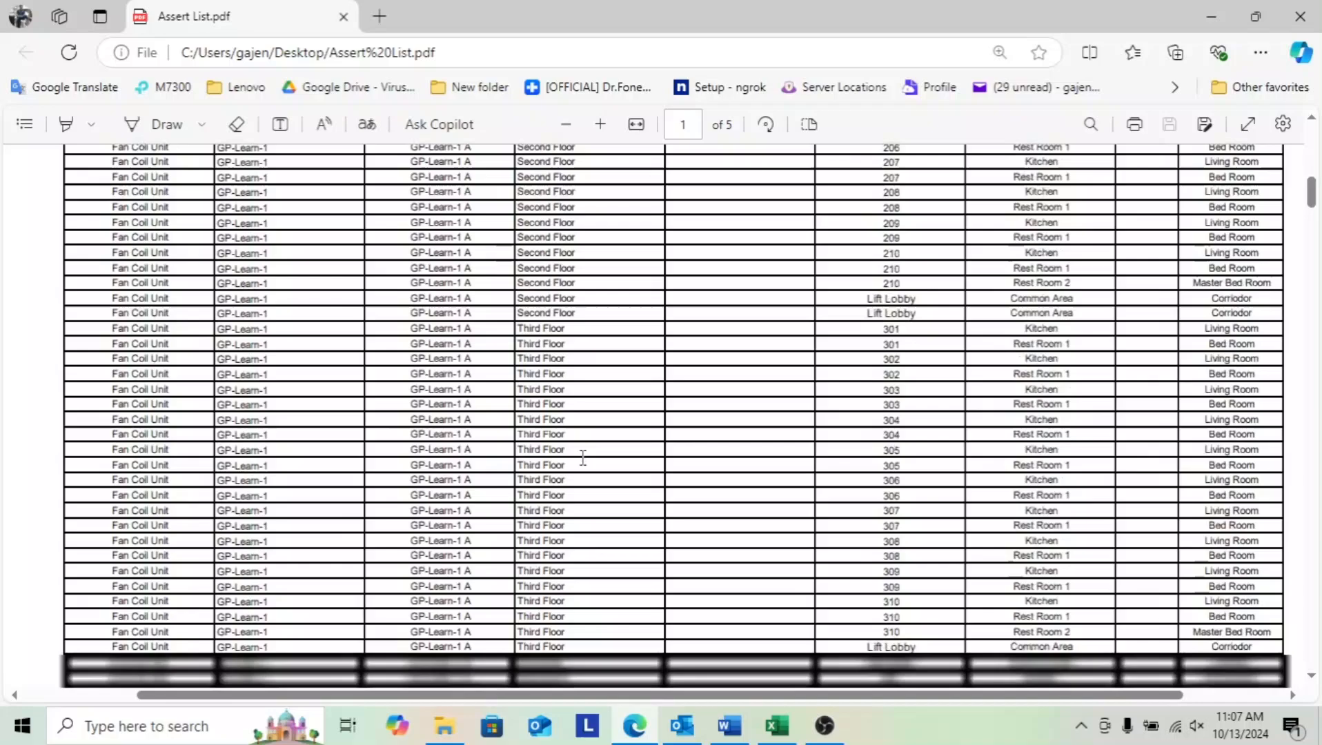
Scroll through Assert List.pdf in Edge to check the asset table pages down to THANKS
{"action": "scroll", "scroll_direction": "down", "scroll_amount": 3}
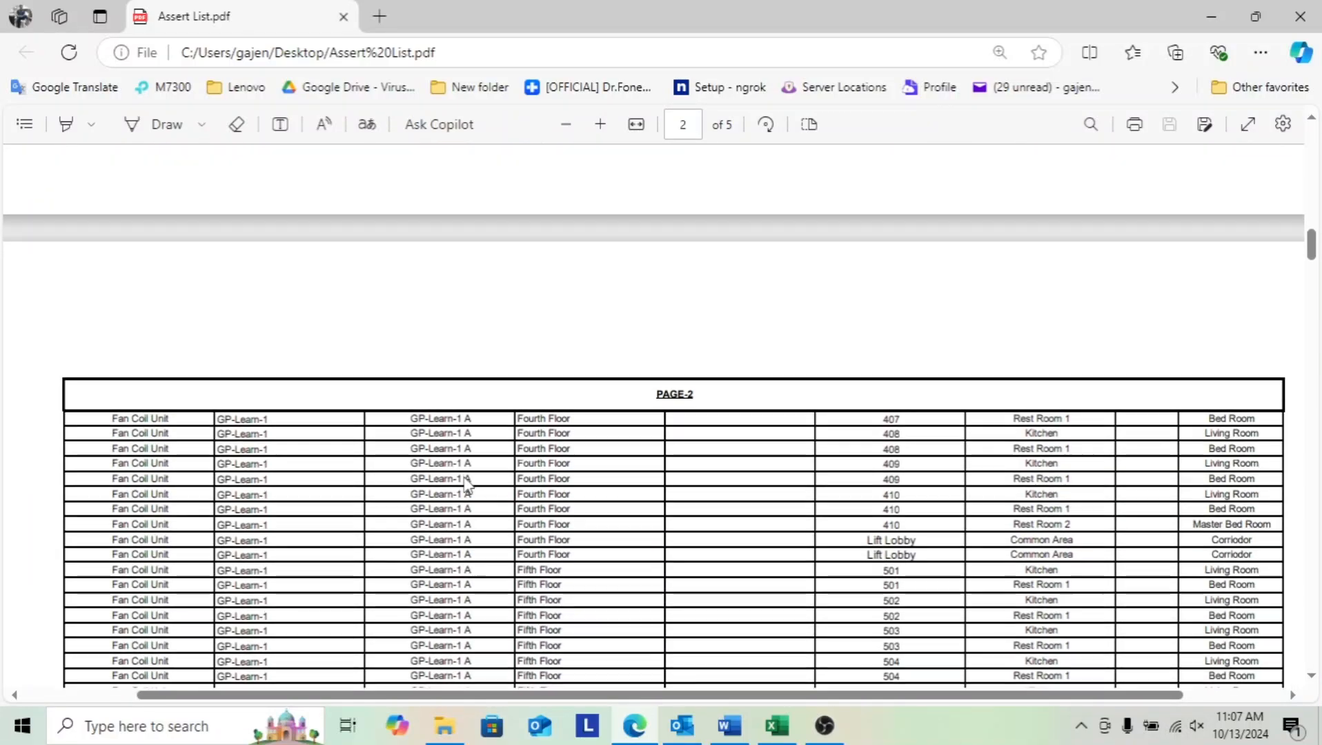
{"action": "scroll", "scroll_direction": "down", "scroll_amount": 3}
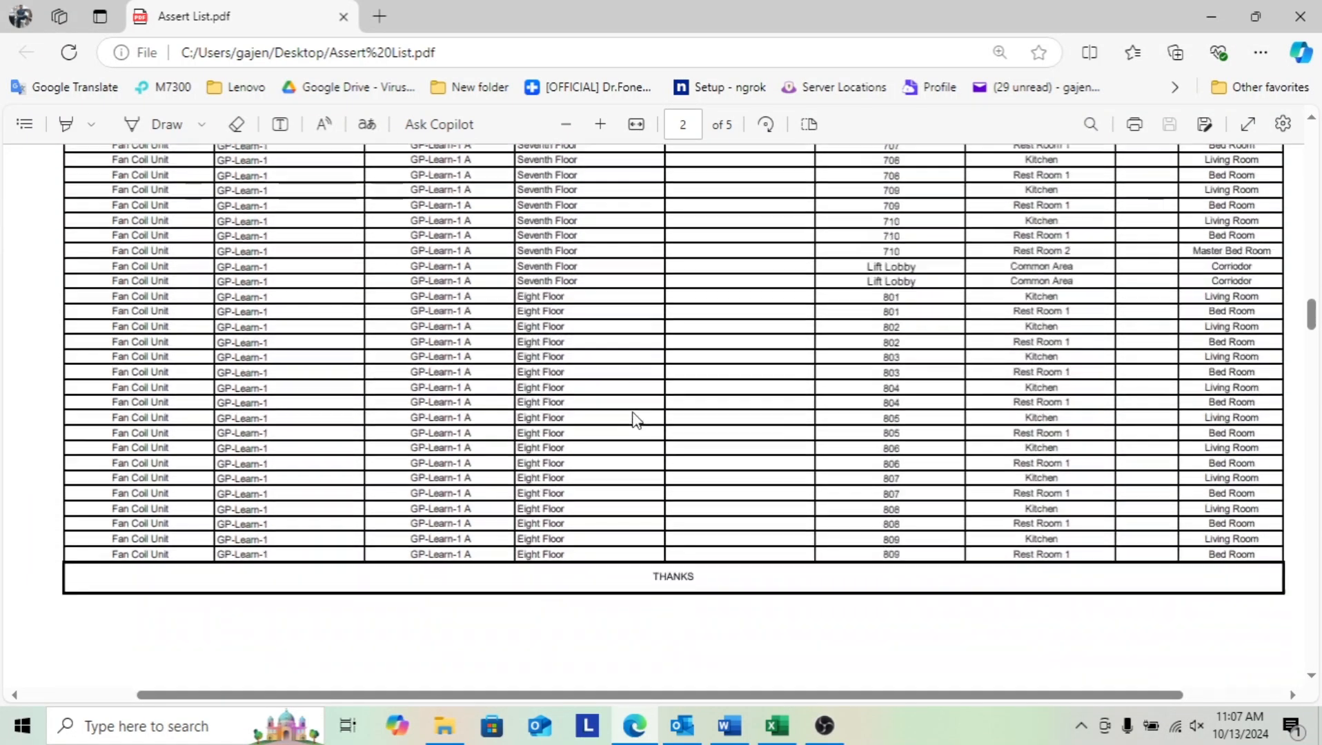
{"action": "scroll", "scroll_direction": "down", "scroll_amount": 3}
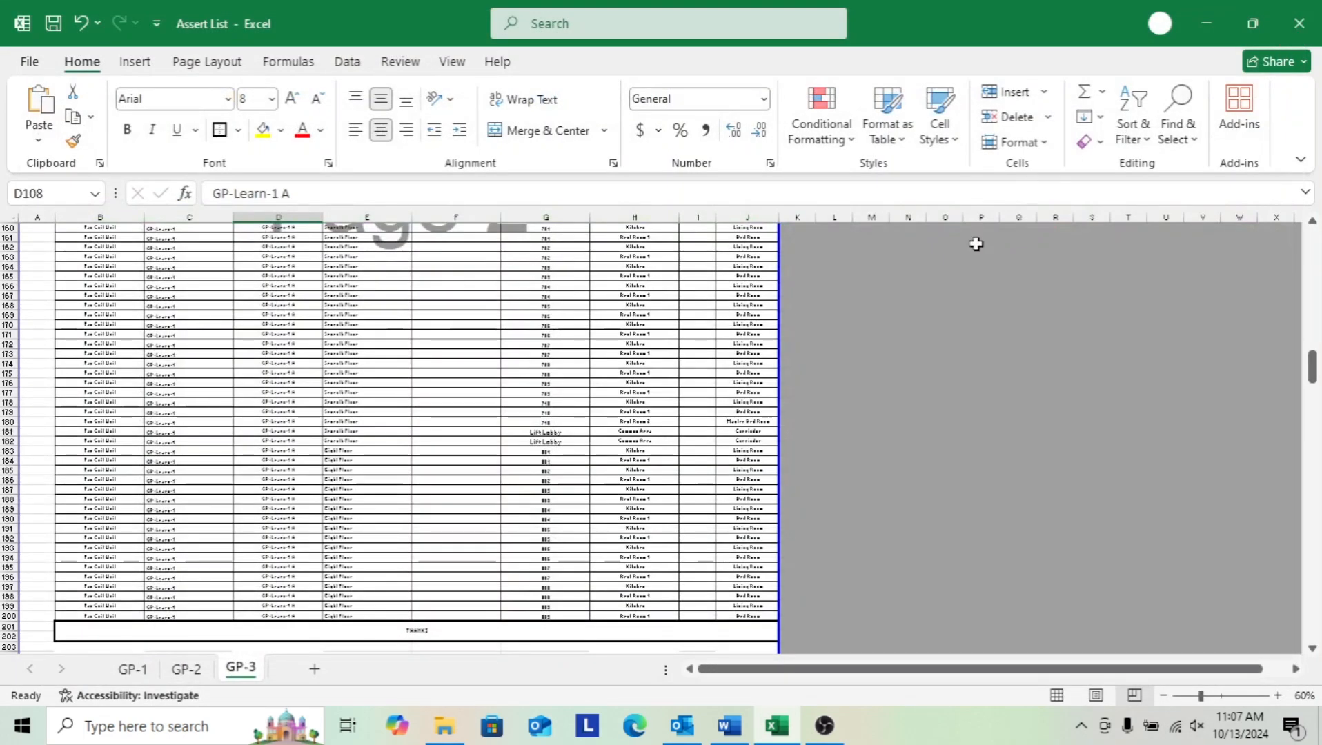
{"action": "scroll", "scroll_direction": "up", "scroll_amount": 3}
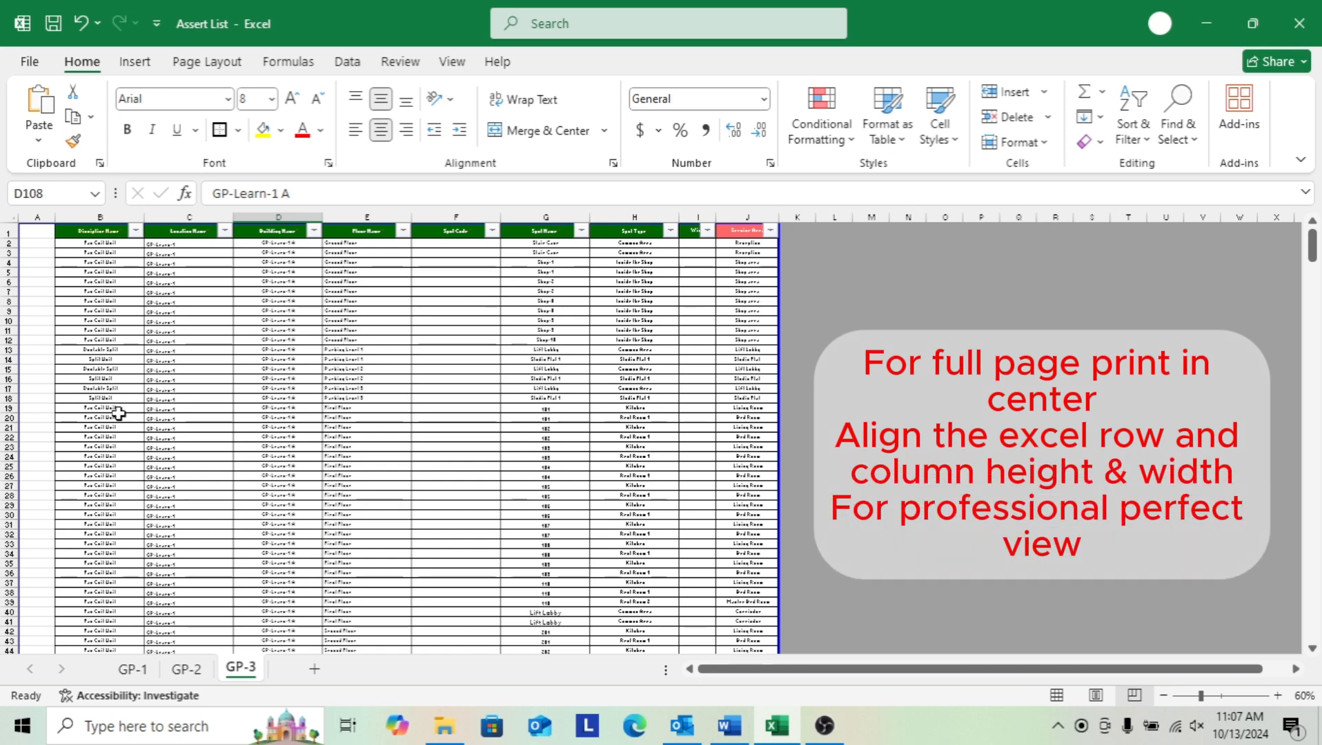
{"action": "mouse_move", "coordinate": [39, 345]}
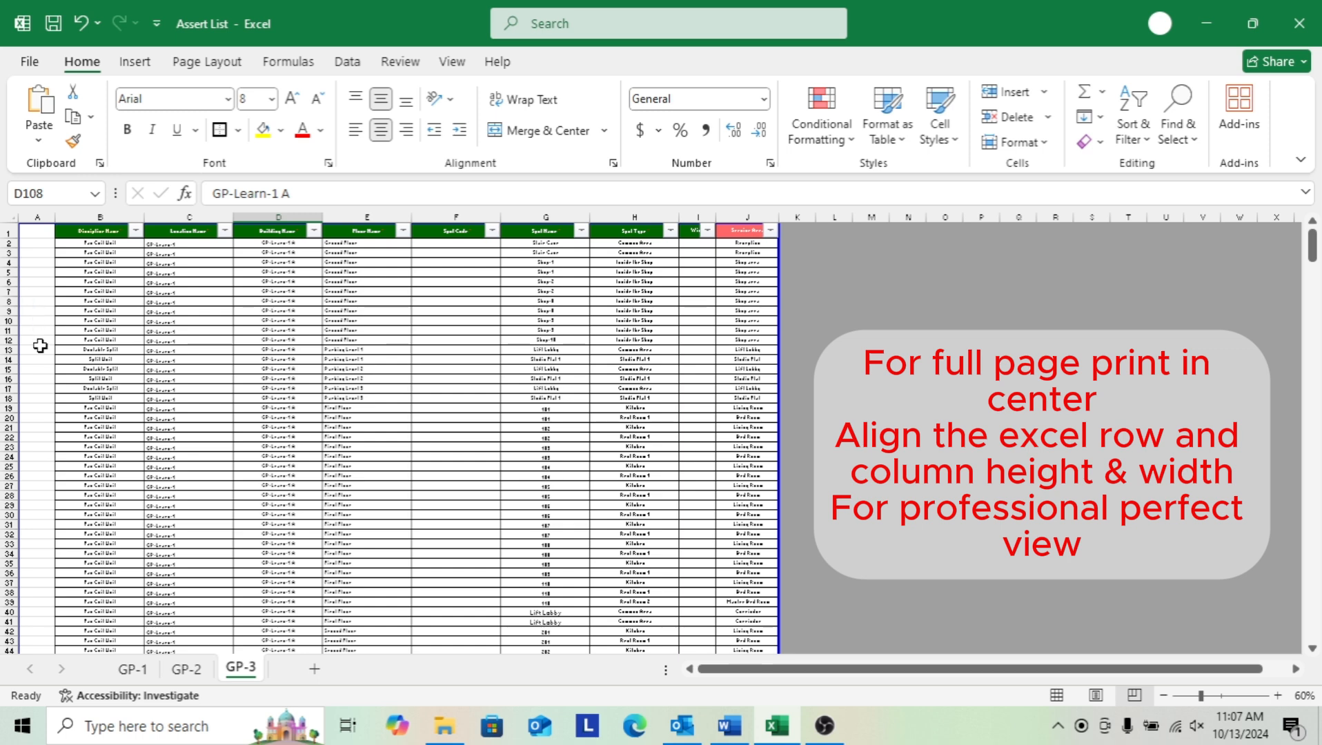